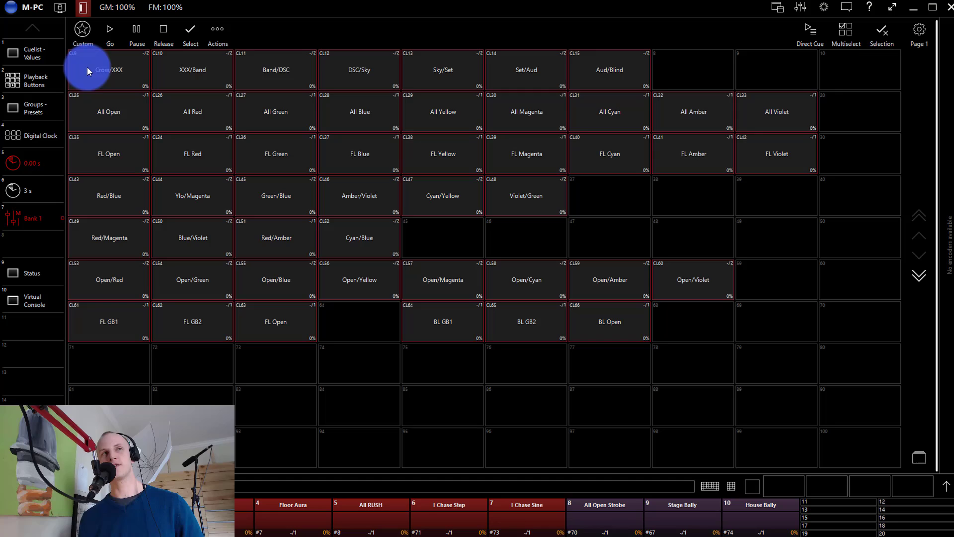
{"action": "mouse_move", "coordinate": [855, 195]}
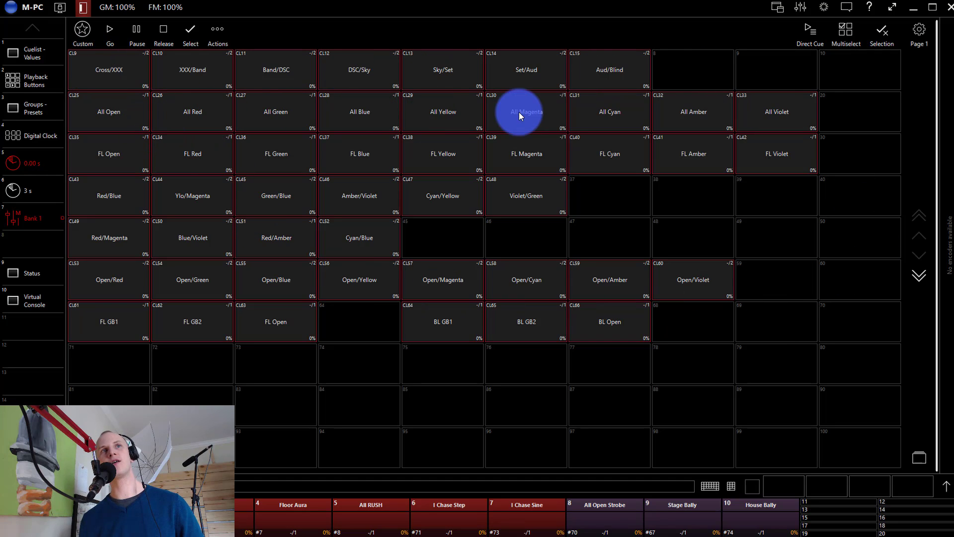
{"action": "mouse_move", "coordinate": [358, 238]}
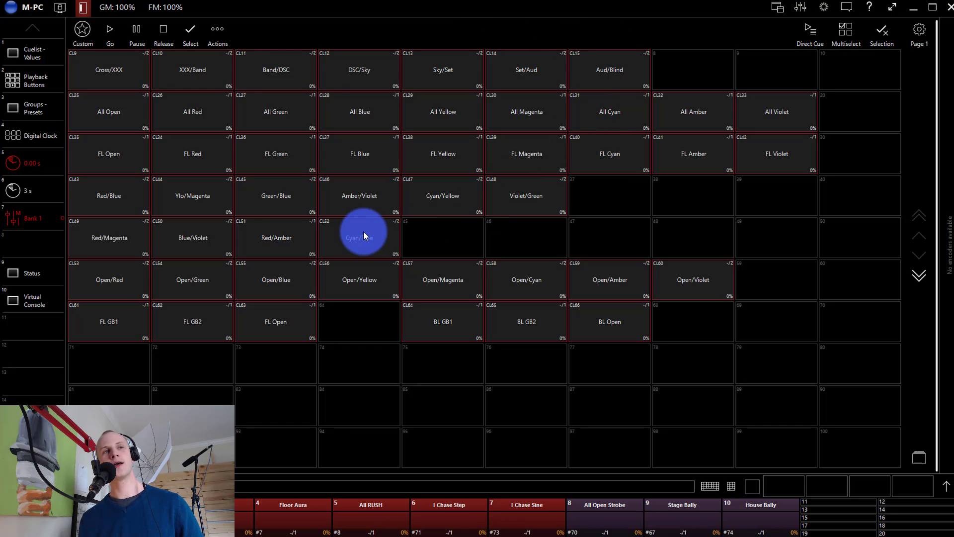
Step: Show the Groups - Presets view, switching the preset pool between Pan Tilt and Gobo
{"action": "left_click", "coordinate": [359, 238]}
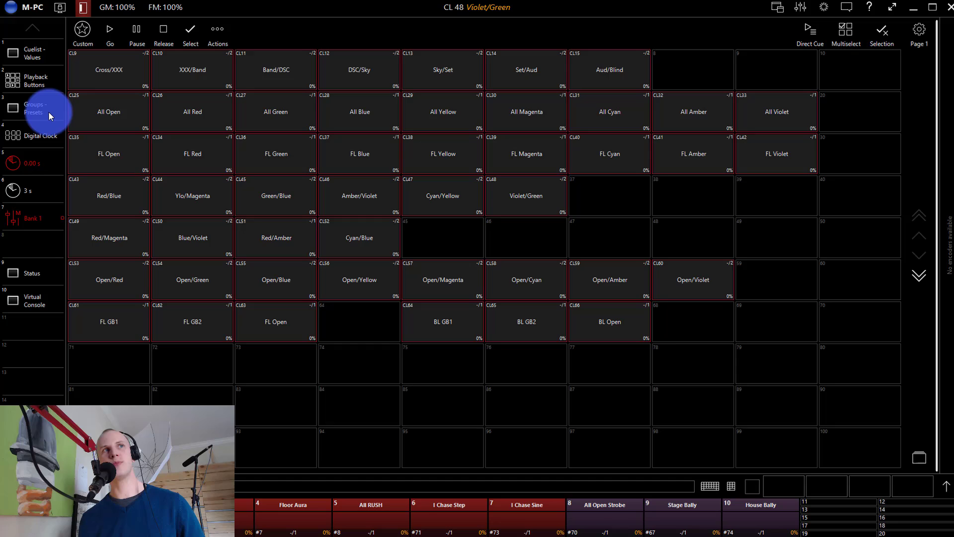
{"action": "left_click", "coordinate": [34, 108]}
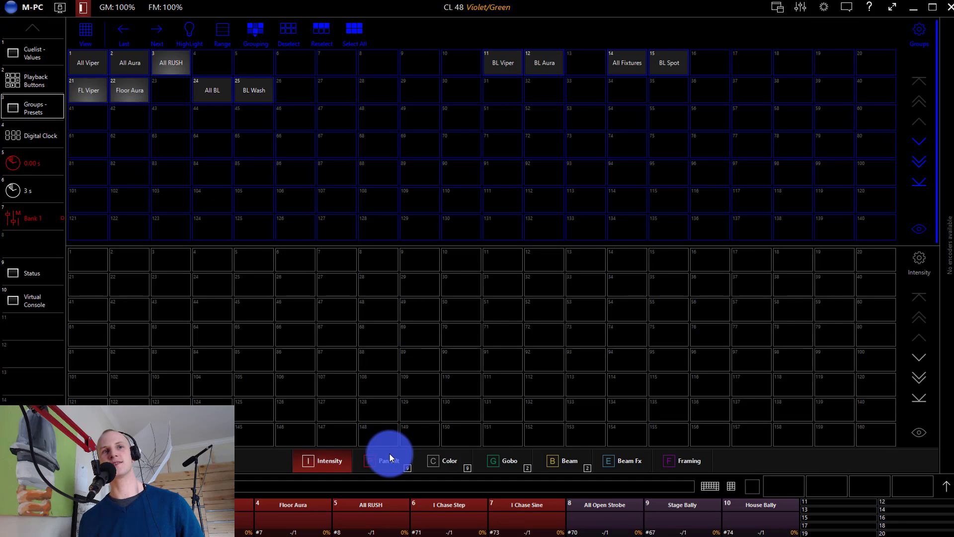
{"action": "left_click", "coordinate": [387, 460]}
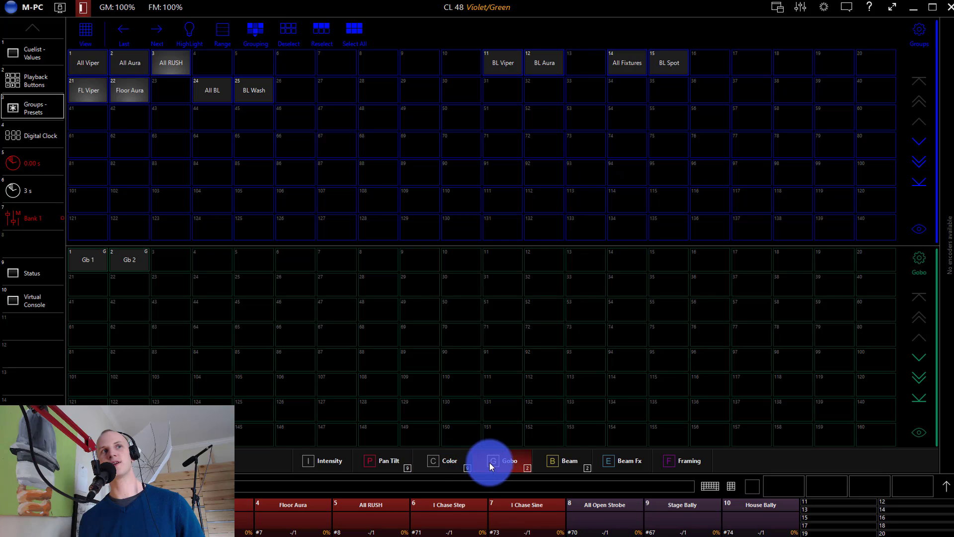
{"action": "left_click", "coordinate": [566, 461]}
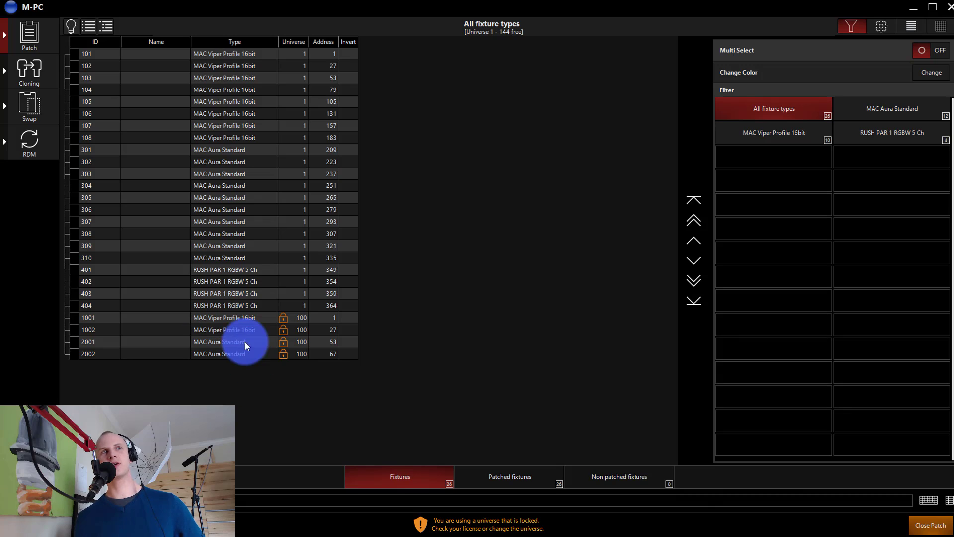
{"action": "mouse_move", "coordinate": [262, 266]}
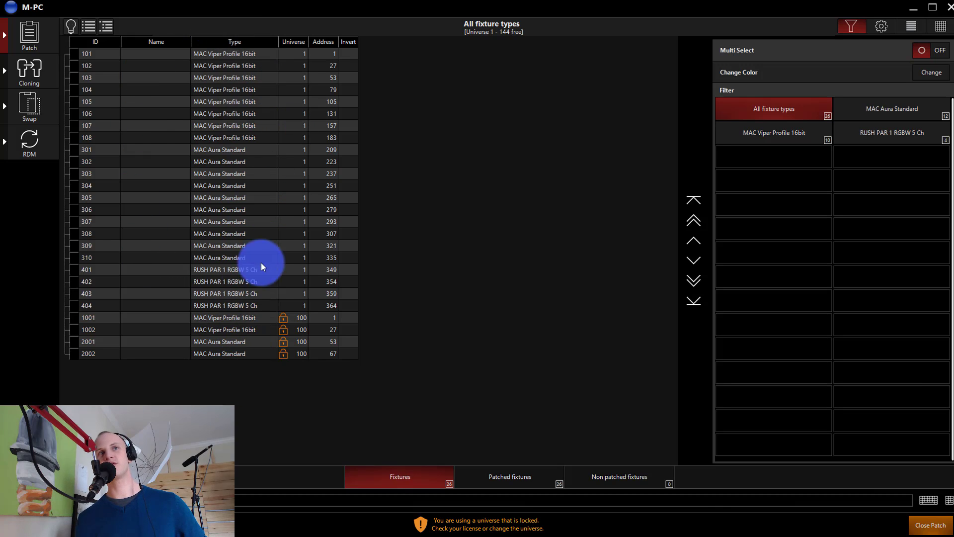
{"action": "mouse_move", "coordinate": [322, 142]}
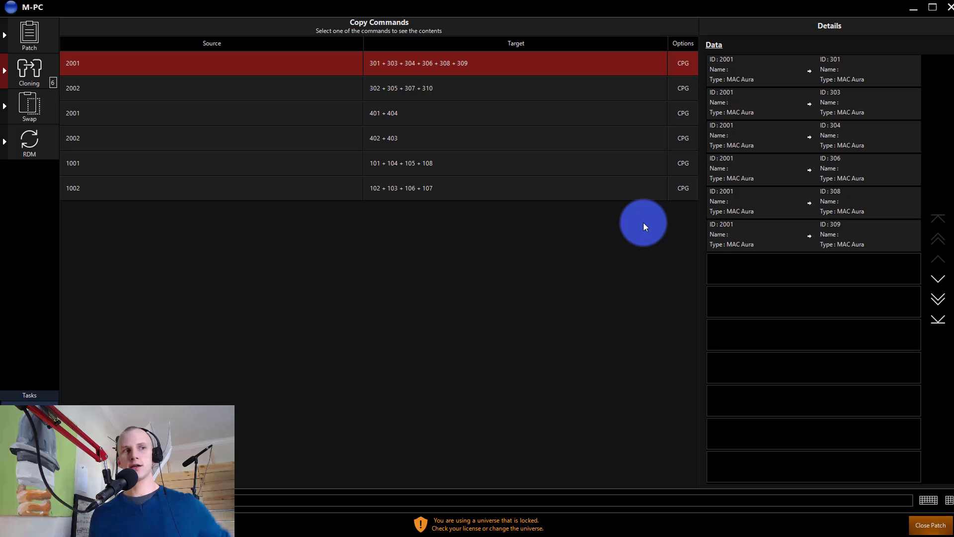
{"action": "mouse_move", "coordinate": [316, 197]}
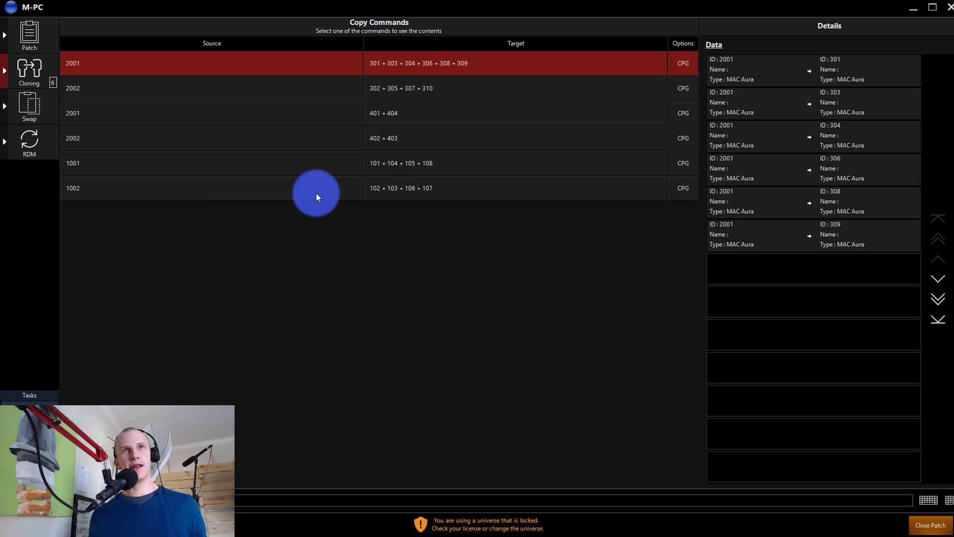
{"action": "mouse_move", "coordinate": [155, 165]}
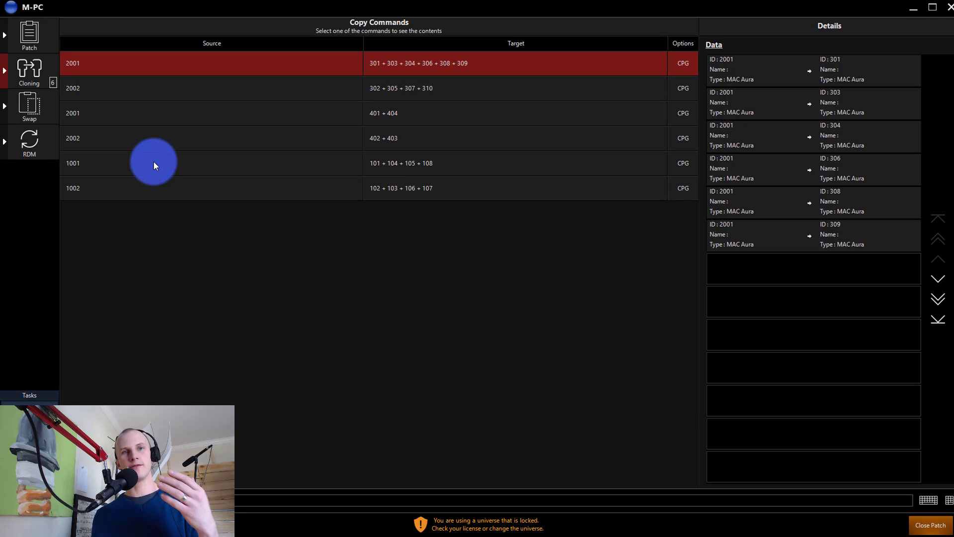
{"action": "mouse_move", "coordinate": [120, 90]}
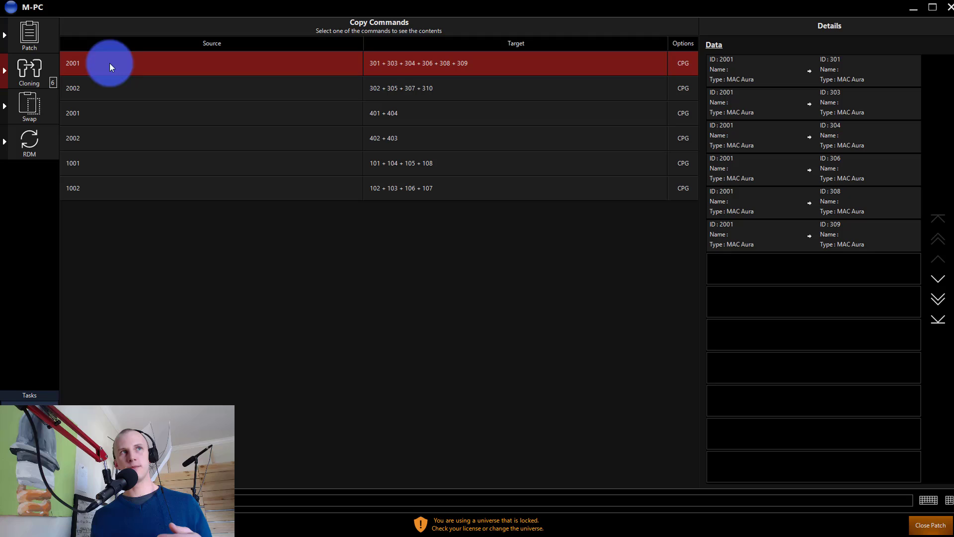
{"action": "mouse_move", "coordinate": [393, 68]}
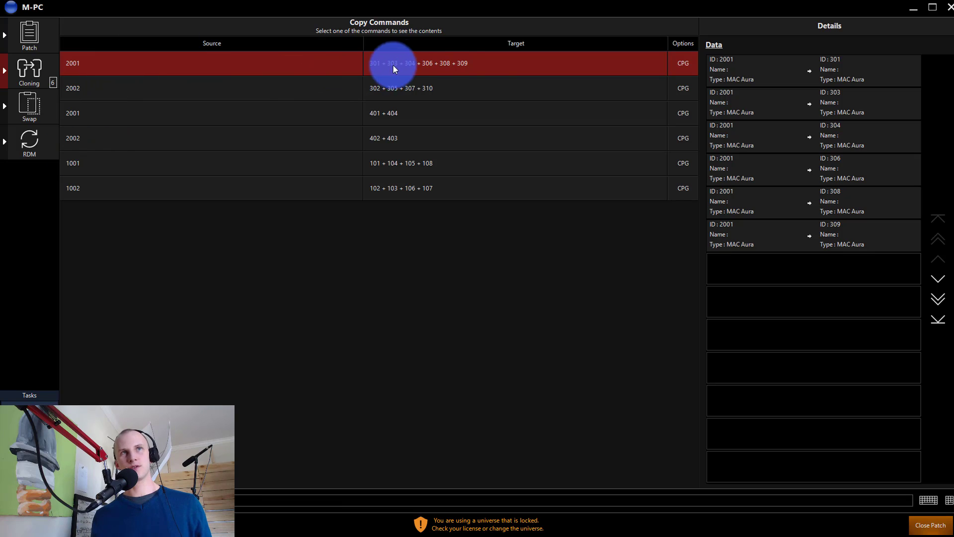
{"action": "mouse_move", "coordinate": [523, 82]}
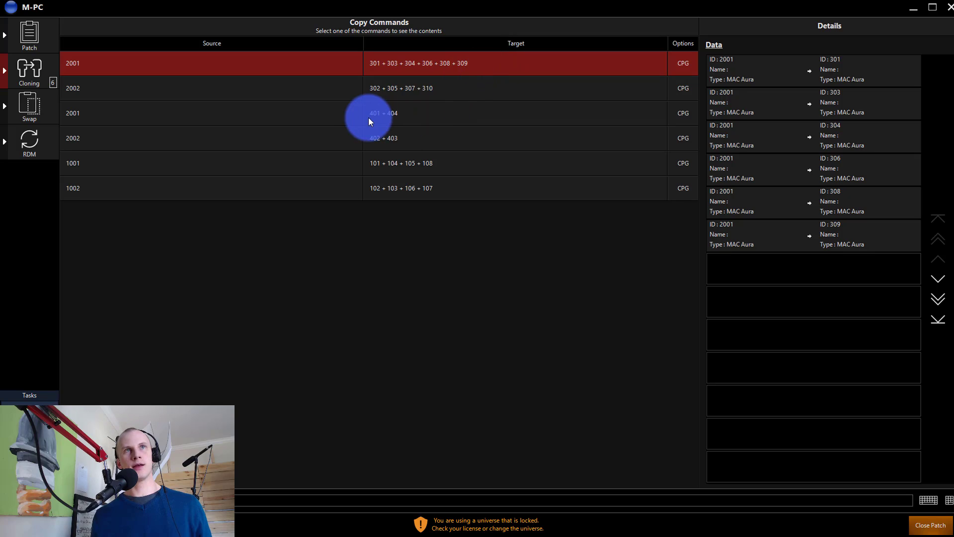
{"action": "mouse_move", "coordinate": [443, 119]}
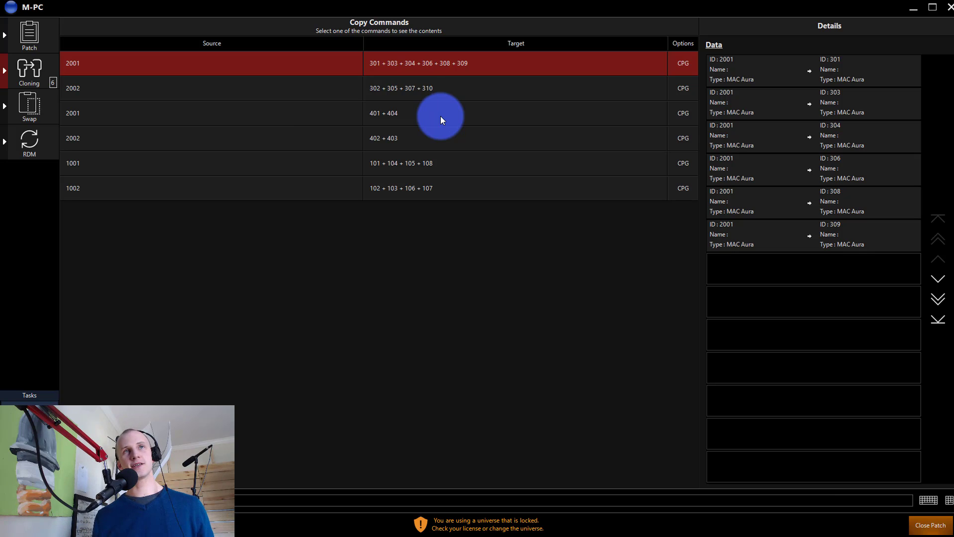
{"action": "mouse_move", "coordinate": [179, 73]}
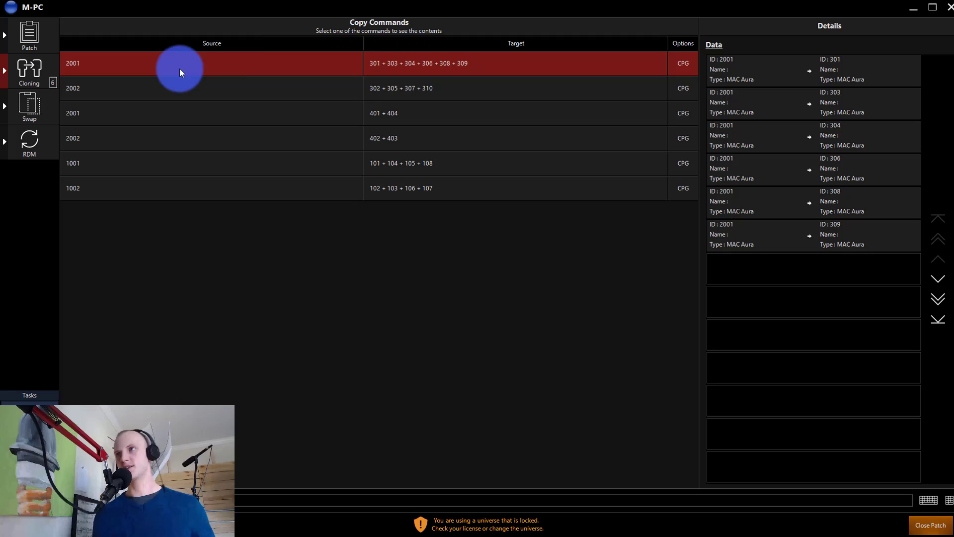
{"action": "mouse_move", "coordinate": [585, 82]}
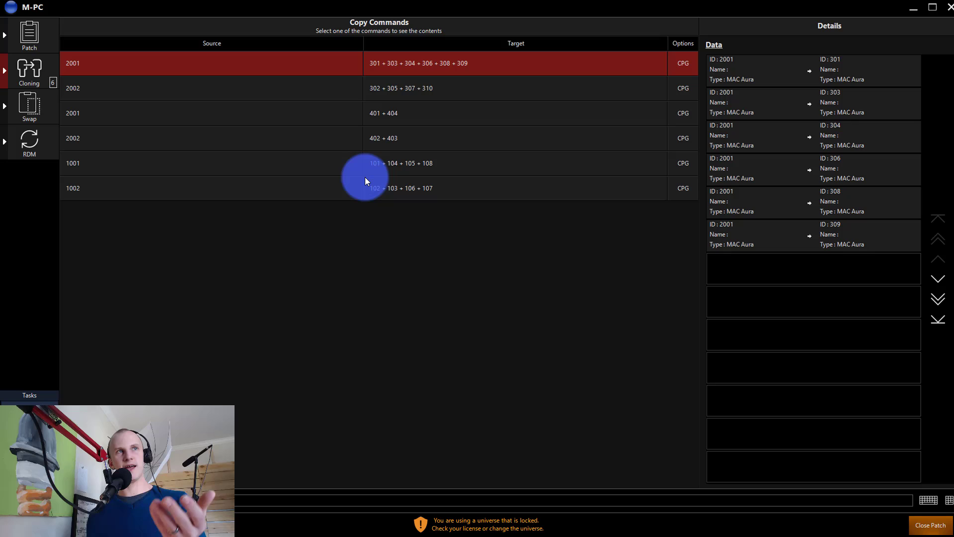
{"action": "mouse_move", "coordinate": [391, 163]}
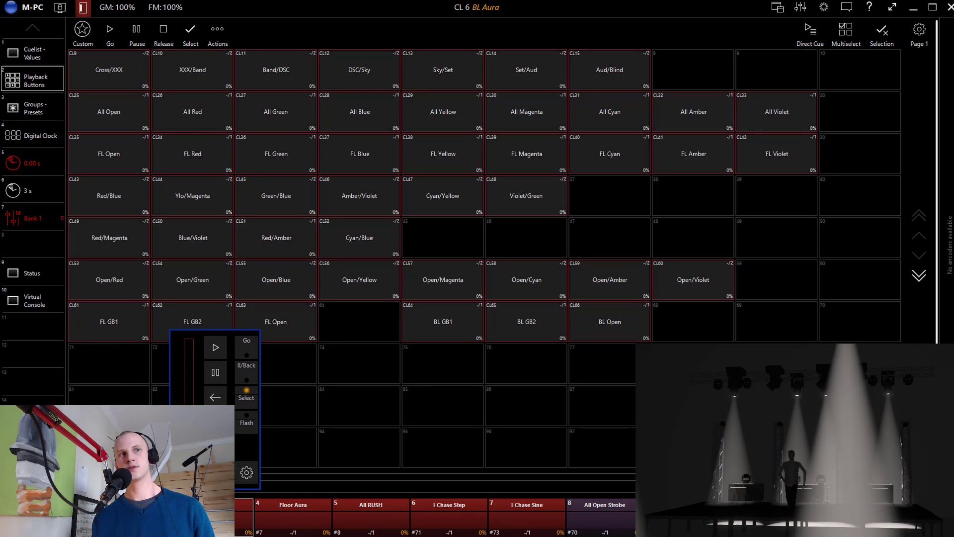
Step: Raise the All RUSH playback fader to 100% from its popup controls
{"action": "left_click", "coordinate": [274, 515]}
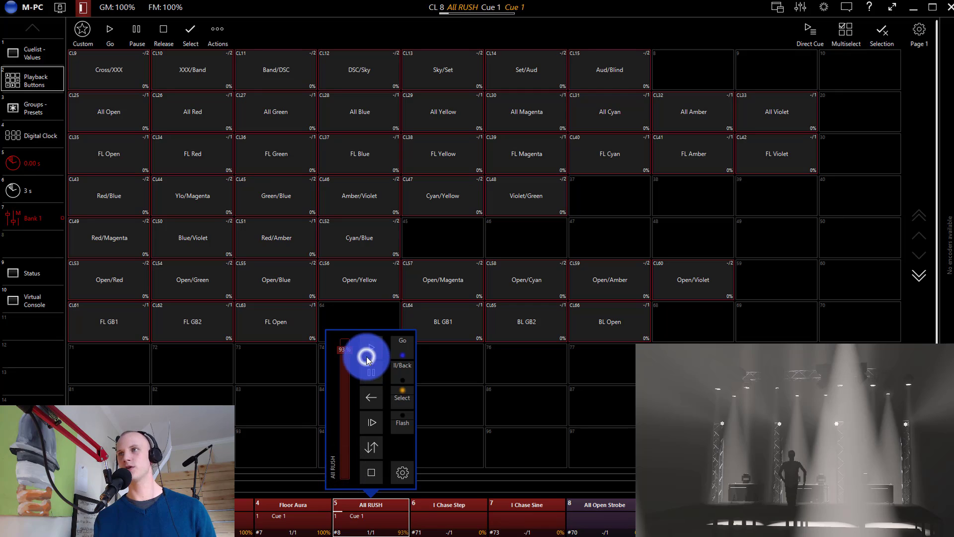
{"action": "left_click", "coordinate": [369, 510]}
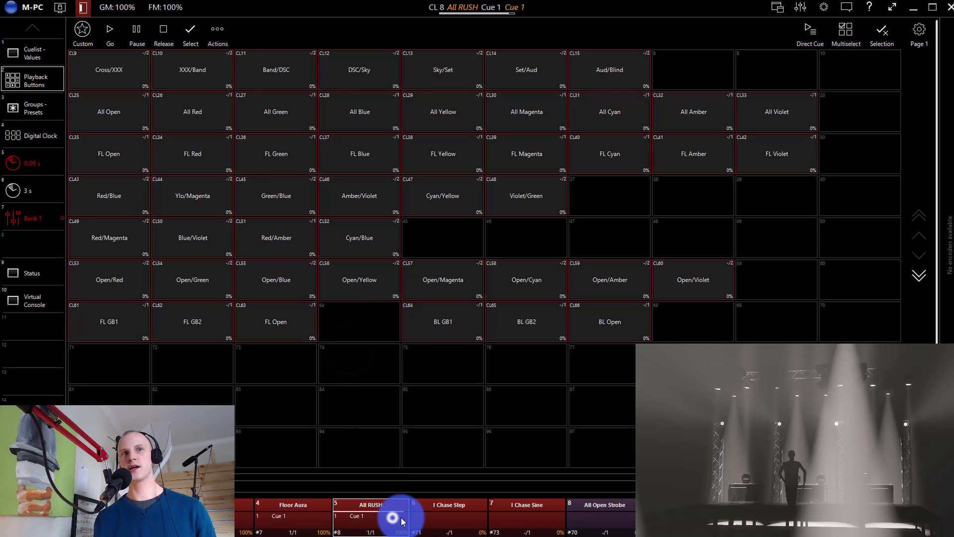
{"action": "left_click", "coordinate": [393, 514]}
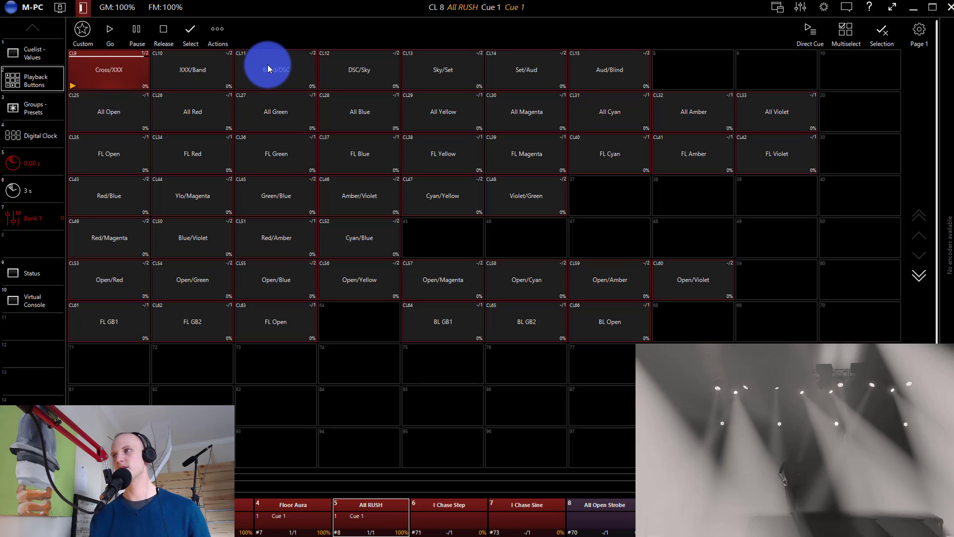
Step: Run Band/DSC and DSC/Sky positions, then All Red, All Green and FL Magenta
{"action": "left_click", "coordinate": [275, 69]}
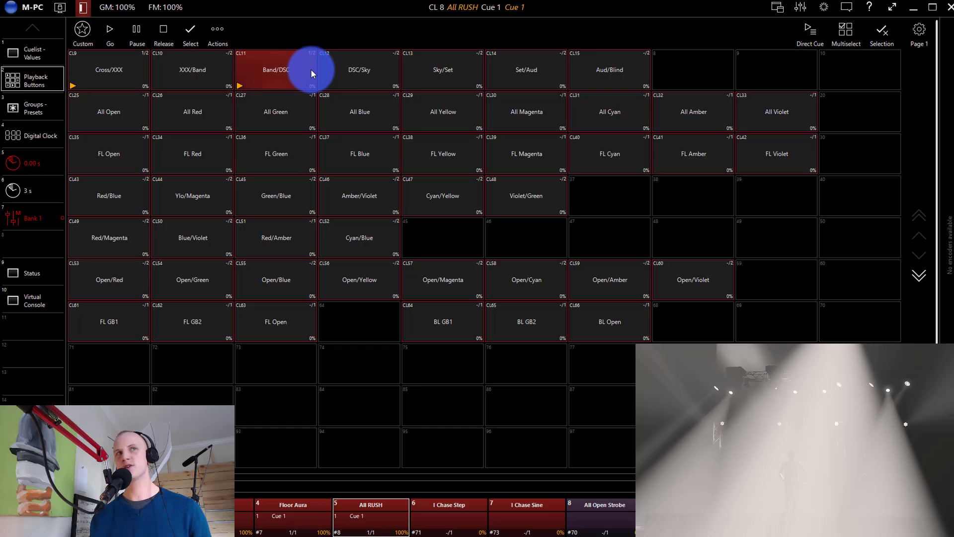
{"action": "left_click", "coordinate": [359, 70]}
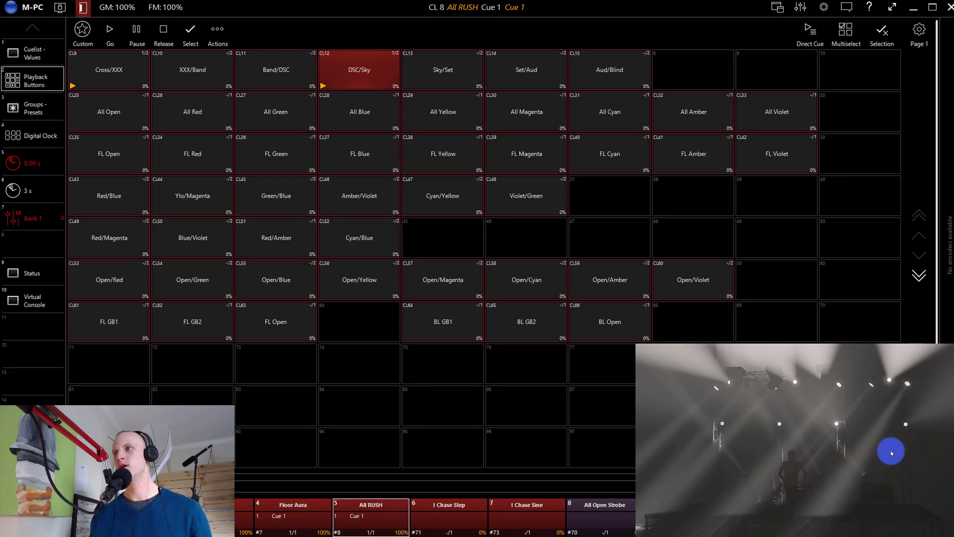
{"action": "mouse_move", "coordinate": [662, 192]}
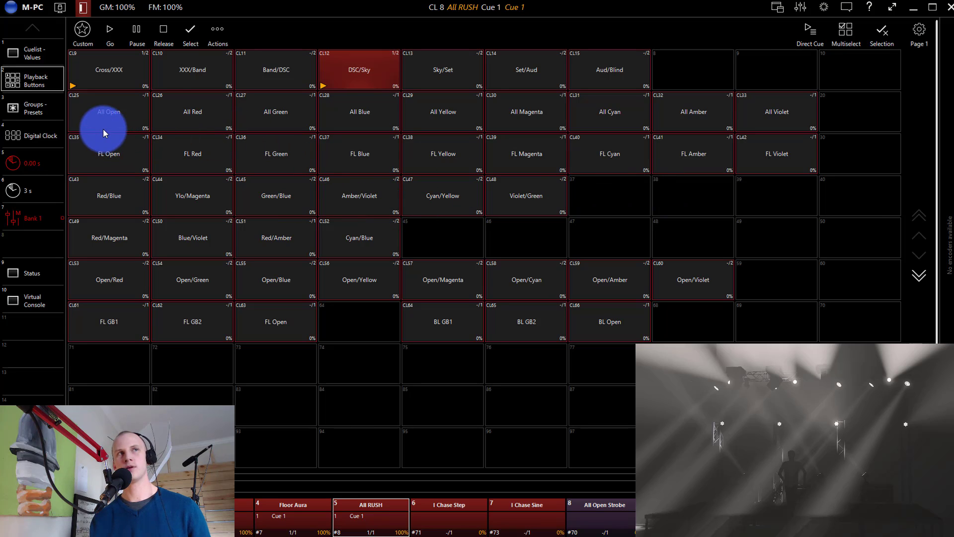
{"action": "left_click", "coordinate": [192, 111]}
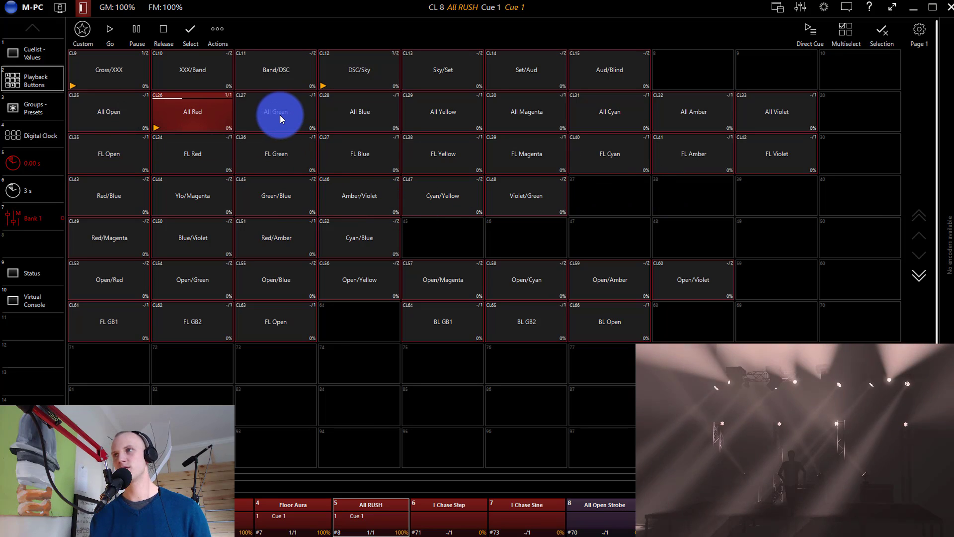
{"action": "left_click", "coordinate": [275, 112]}
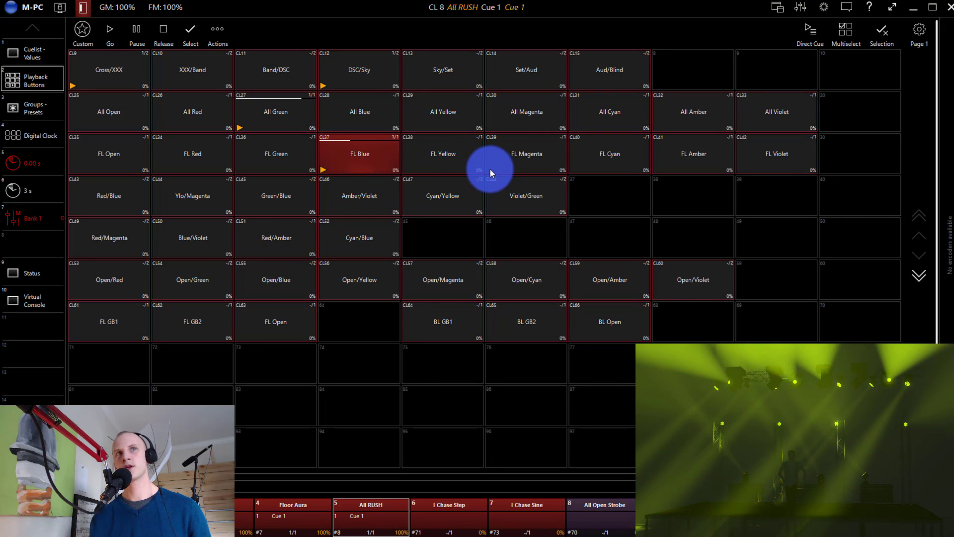
{"action": "left_click", "coordinate": [525, 154]}
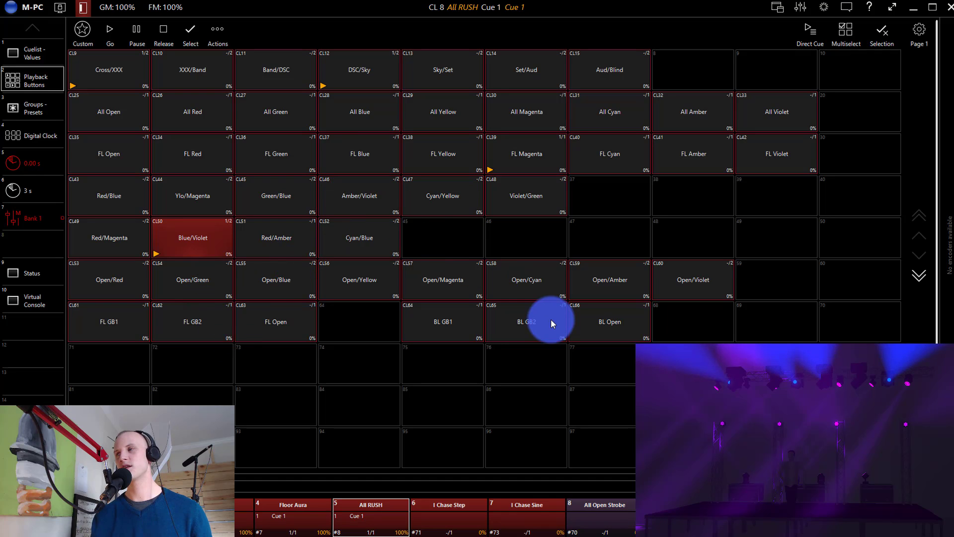
{"action": "mouse_move", "coordinate": [734, 424]}
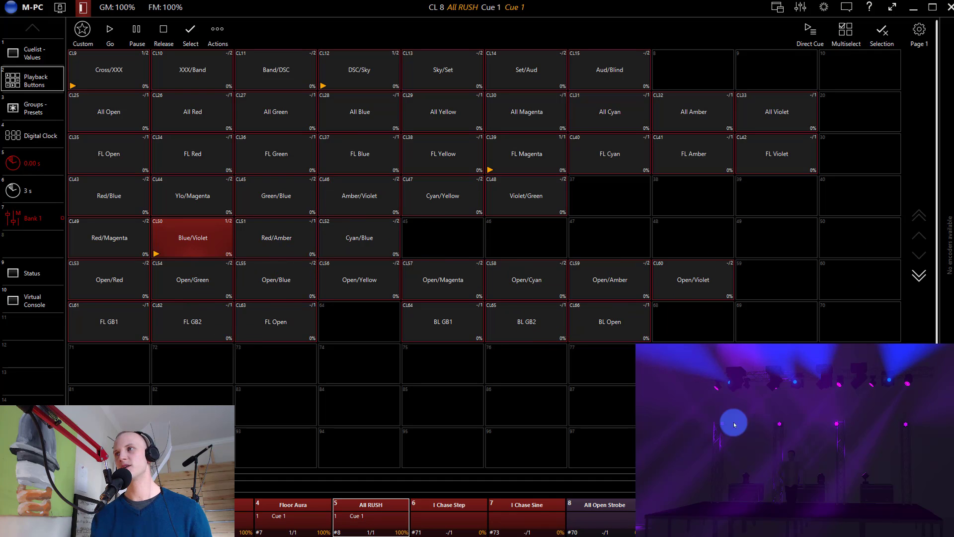
Step: Apply the Cyan/Blue split, then further colour looks ending on All Blue
{"action": "left_click", "coordinate": [359, 237]}
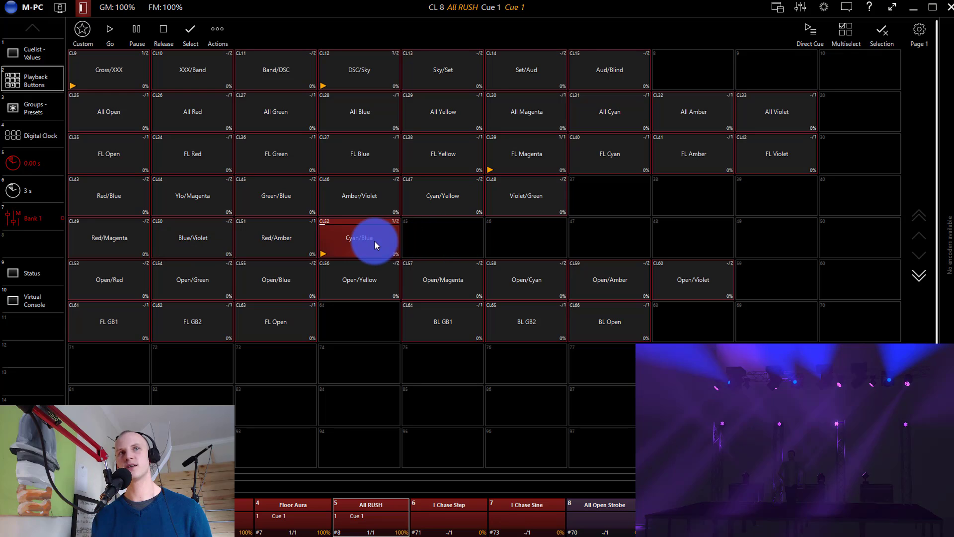
{"action": "left_click", "coordinate": [358, 280]}
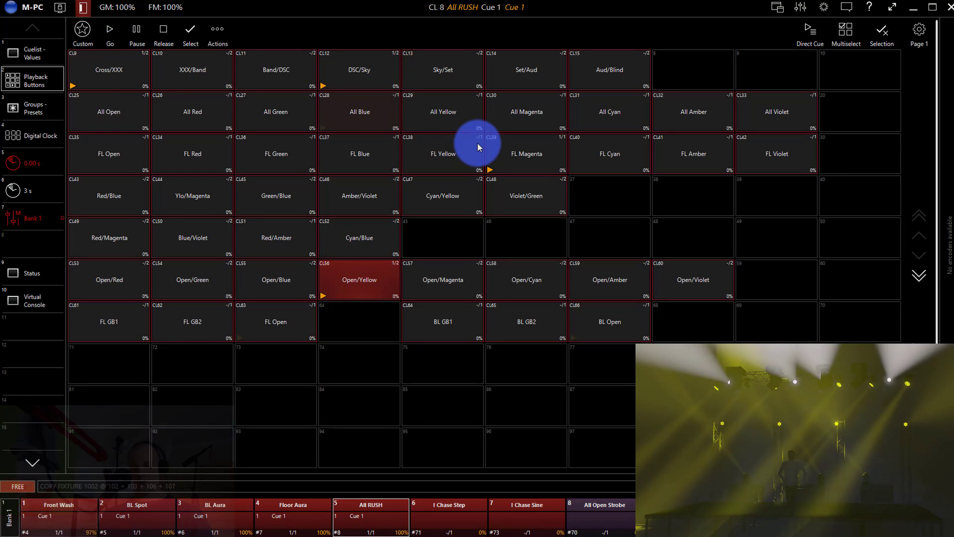
{"action": "left_click", "coordinate": [358, 111]}
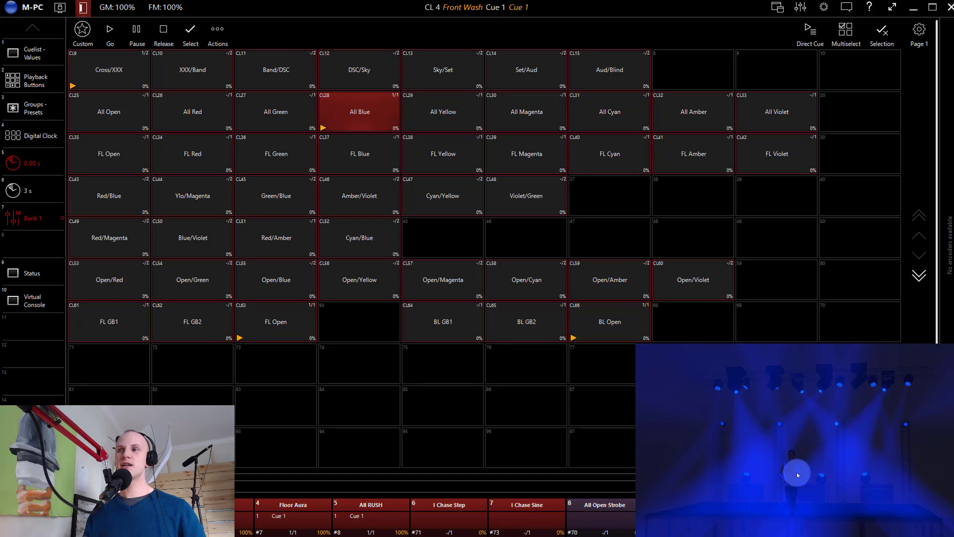
{"action": "mouse_move", "coordinate": [805, 449]}
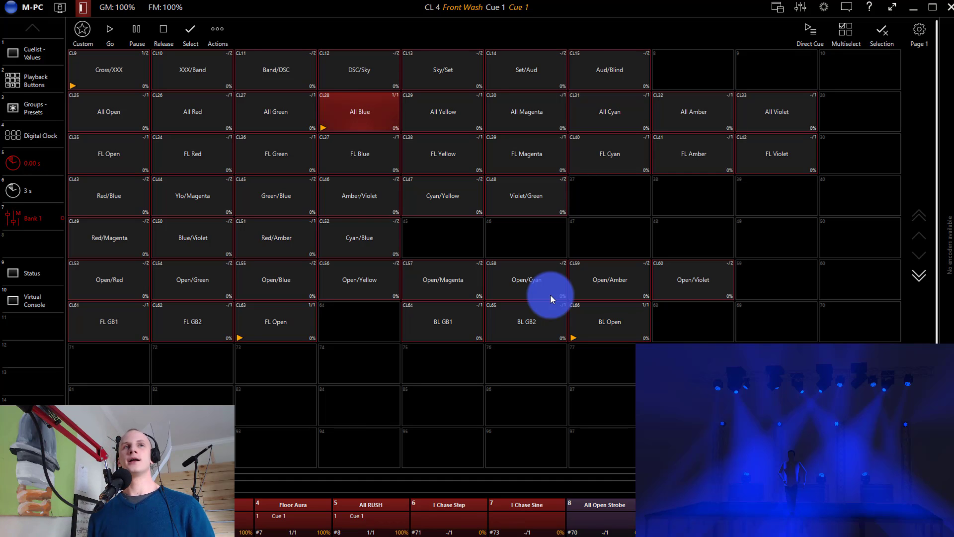
{"action": "mouse_move", "coordinate": [192, 70]}
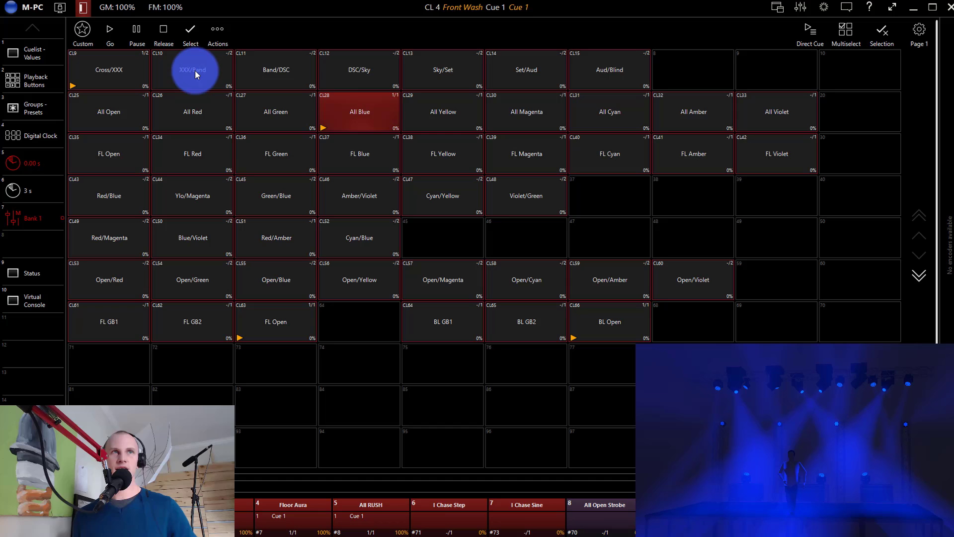
Step: Run Band/DSC, DSC/Sky and another look, then All Red and the BL GB1 gobo look
{"action": "left_click", "coordinate": [275, 70]}
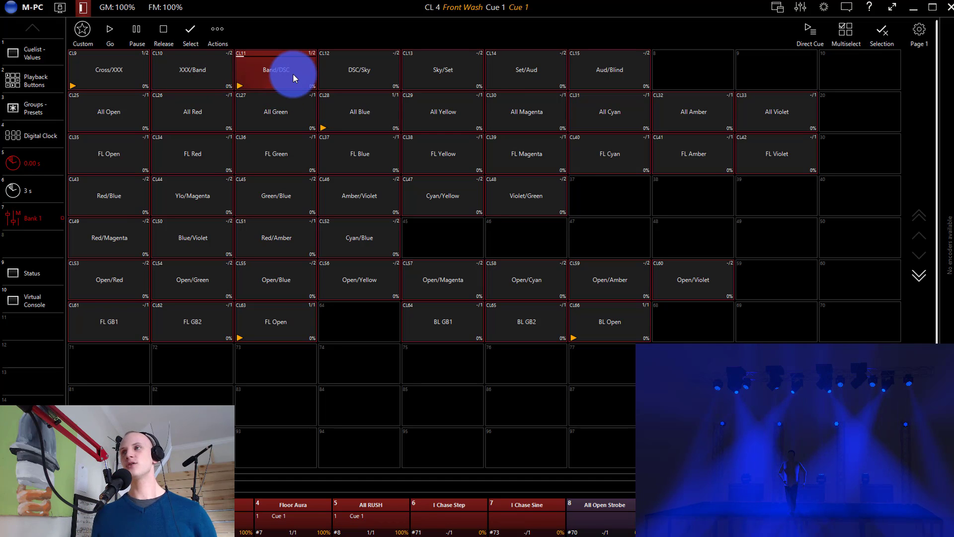
{"action": "left_click", "coordinate": [358, 70]}
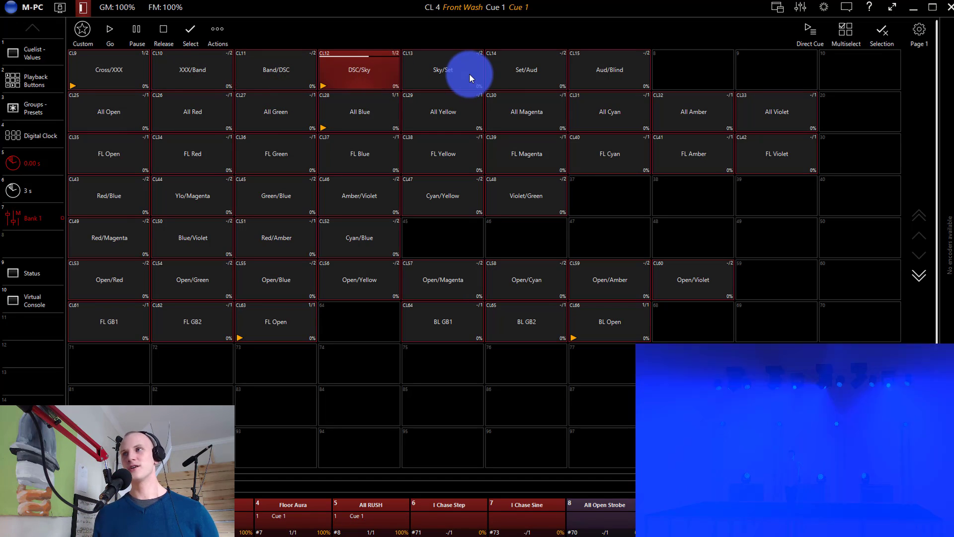
{"action": "left_click", "coordinate": [526, 70]}
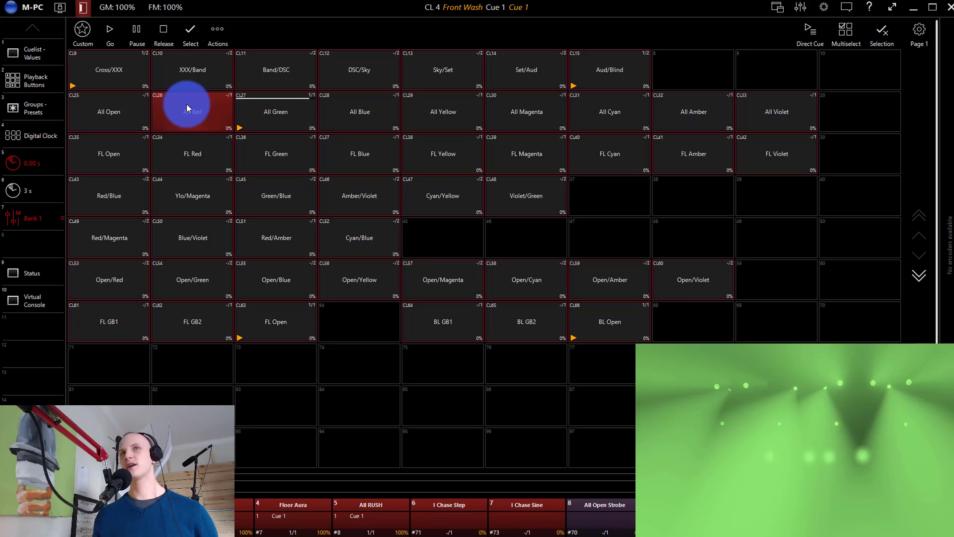
{"action": "left_click", "coordinate": [193, 84]}
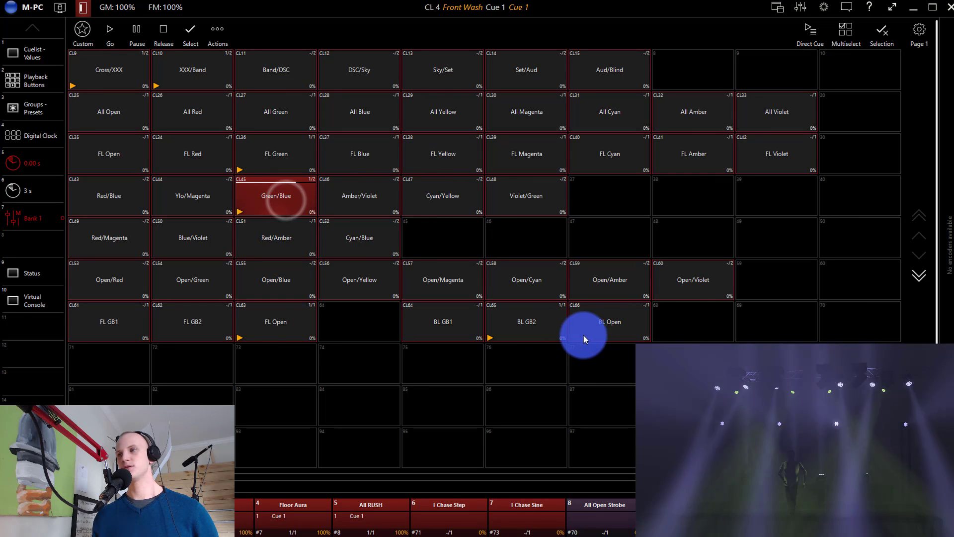
{"action": "left_click", "coordinate": [526, 321]}
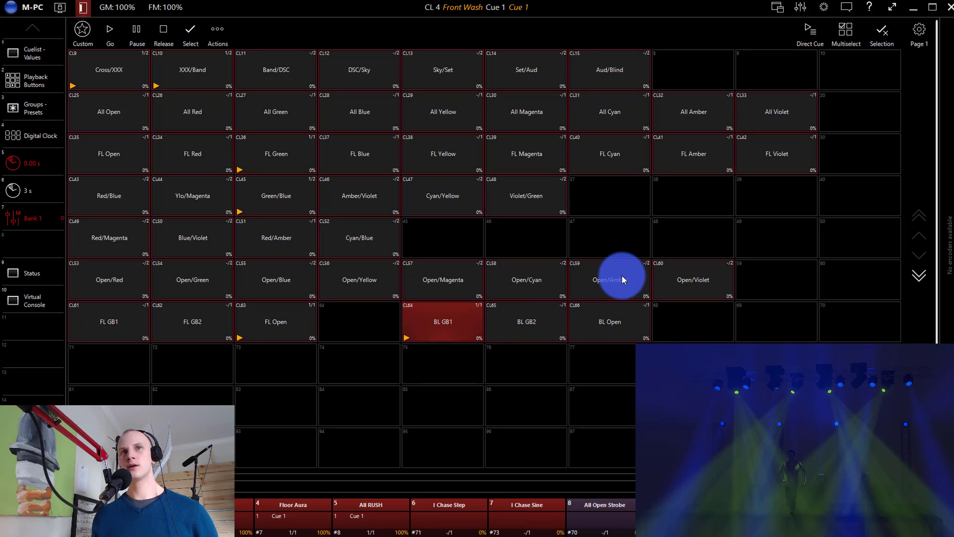
{"action": "mouse_move", "coordinate": [543, 222]}
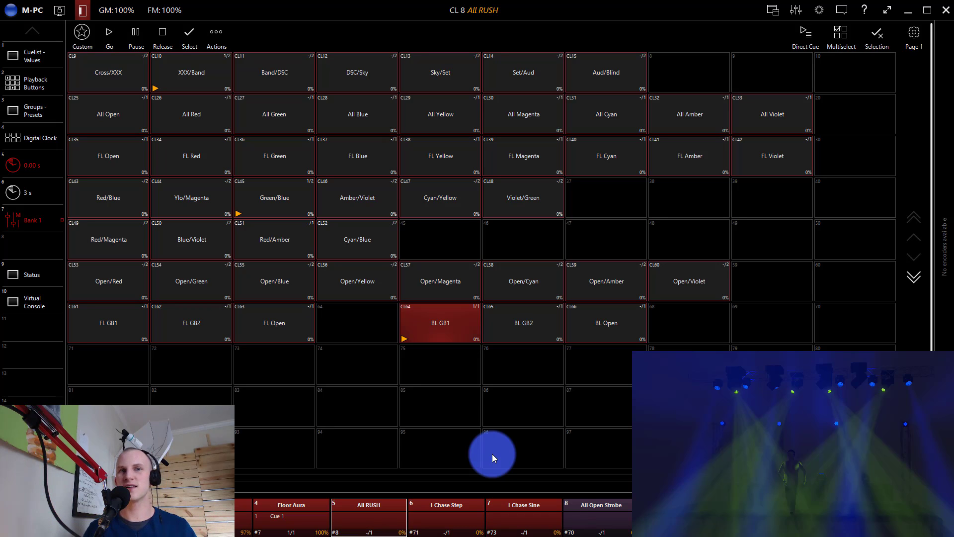
{"action": "mouse_move", "coordinate": [804, 429]}
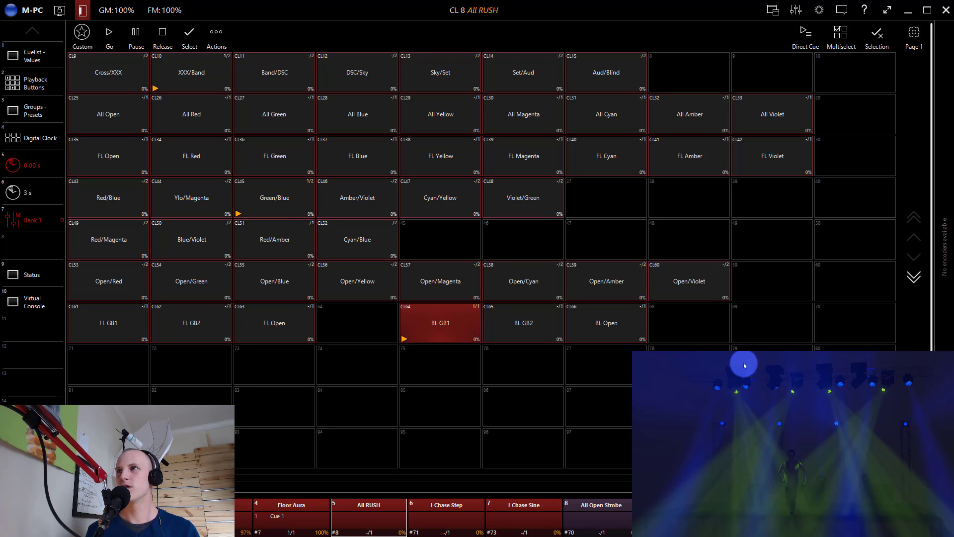
{"action": "mouse_move", "coordinate": [862, 378]}
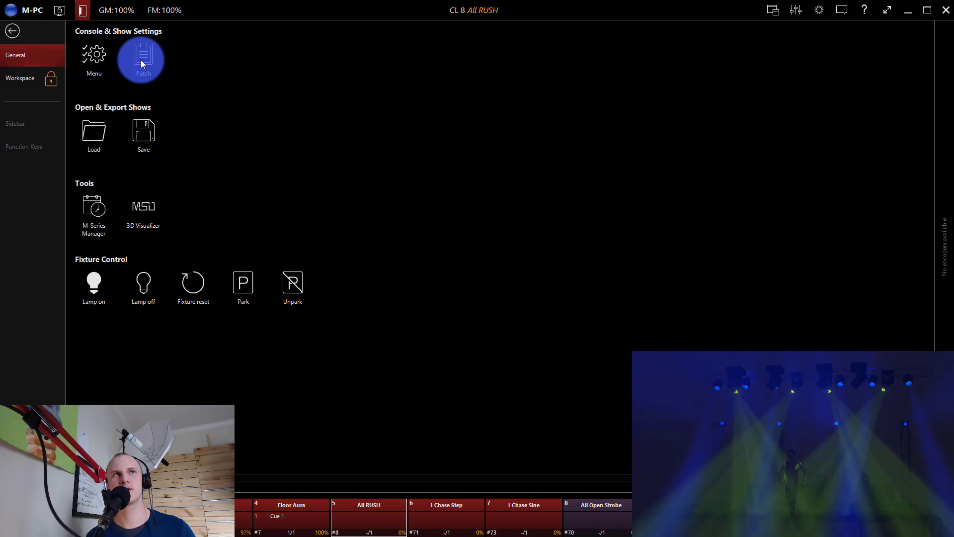
Step: Open the Patch list to review the MAC 2000 Profiles at IDs 201–204
{"action": "left_click", "coordinate": [142, 59]}
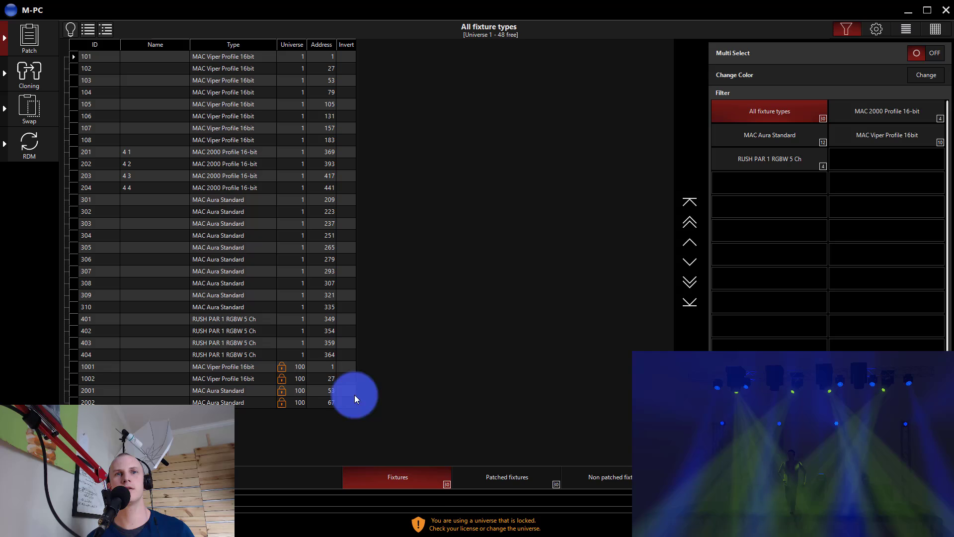
{"action": "mouse_move", "coordinate": [383, 426]}
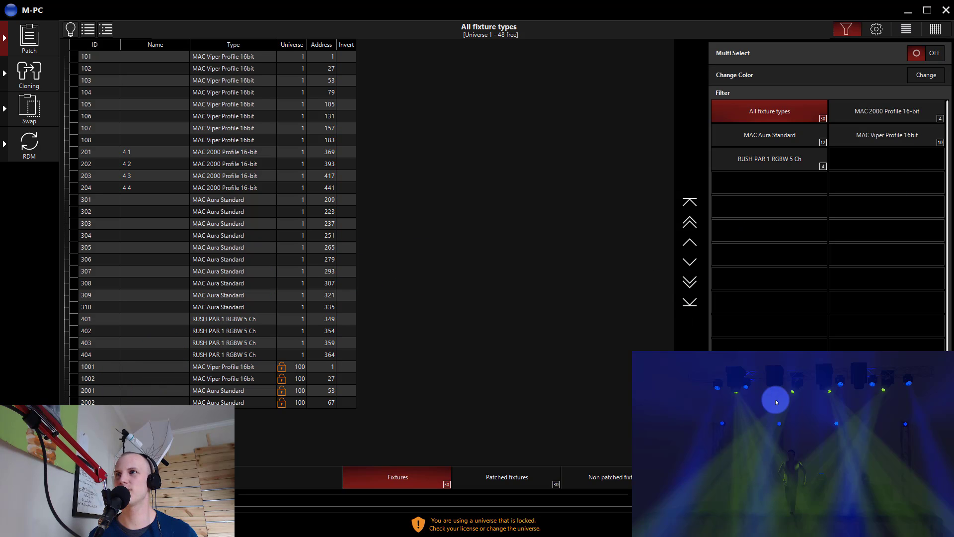
{"action": "mouse_move", "coordinate": [848, 394]}
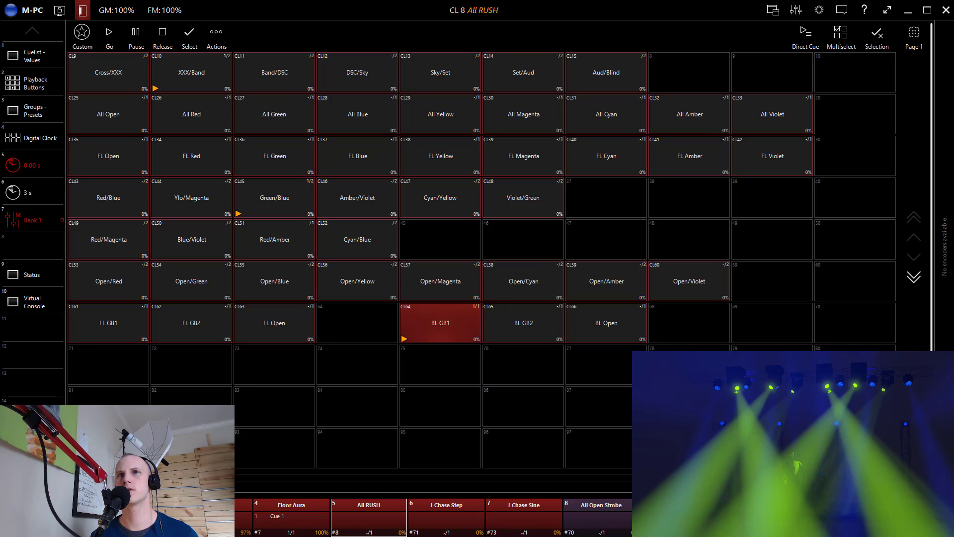
Step: Run the Amber/Violet, Cyan/Yellow and Violet/Green colour splits plus one more combination
{"action": "left_click", "coordinate": [439, 320]}
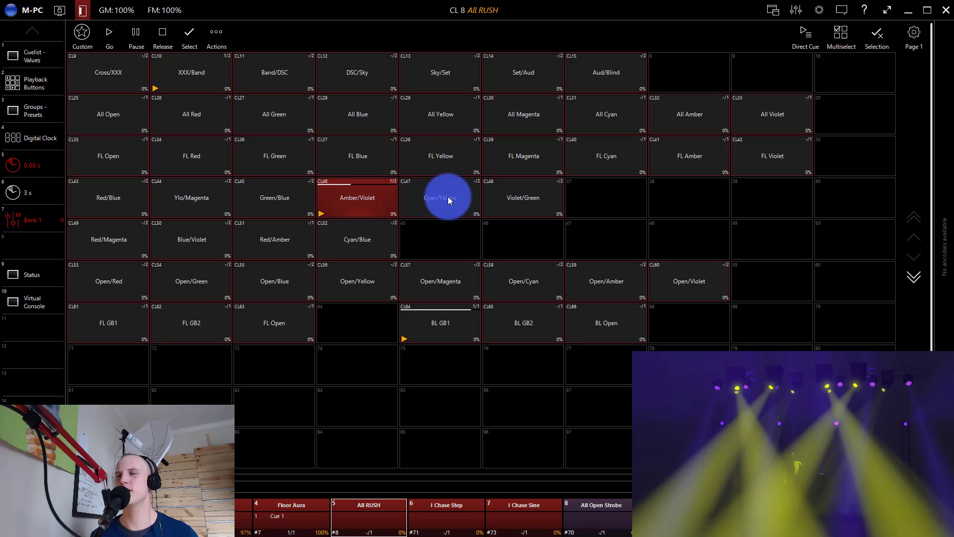
{"action": "left_click", "coordinate": [440, 198]}
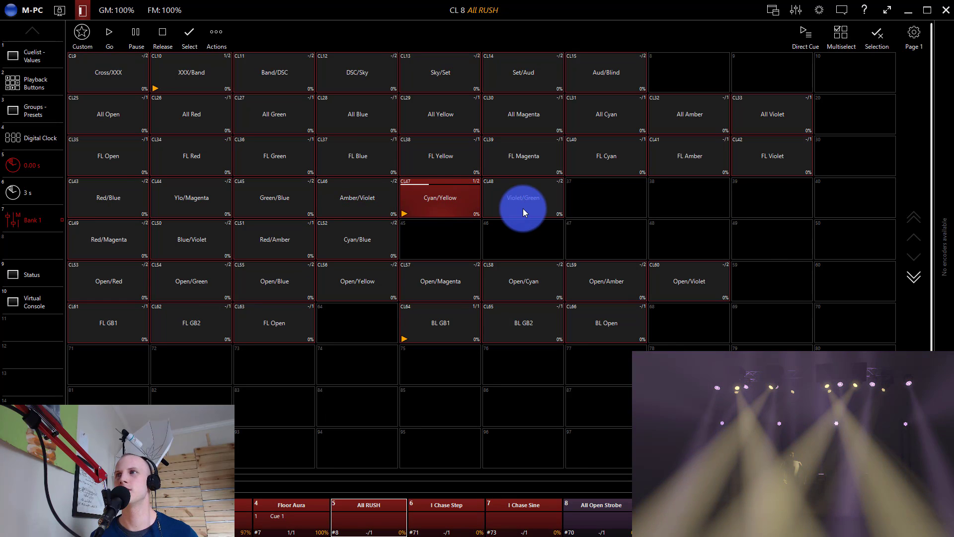
{"action": "left_click", "coordinate": [522, 201]}
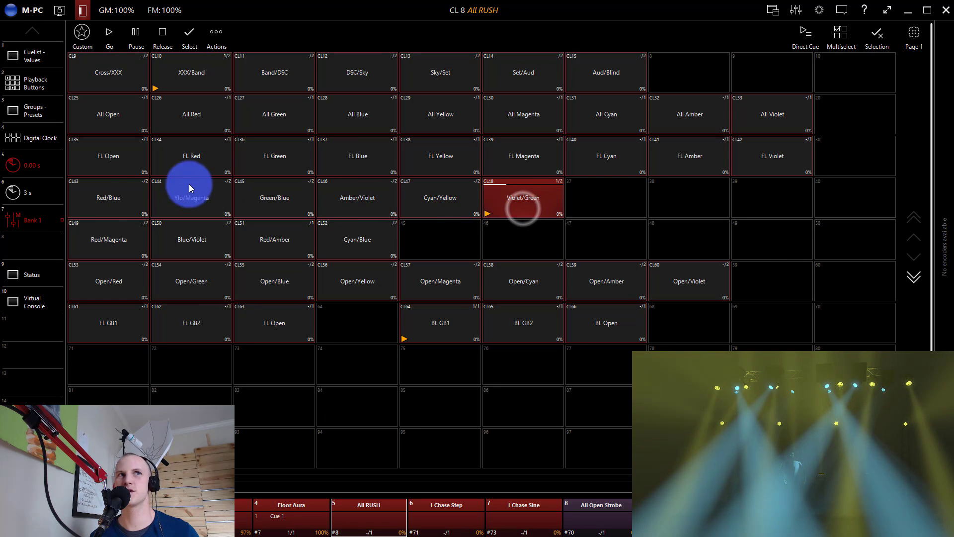
{"action": "left_click", "coordinate": [522, 323]}
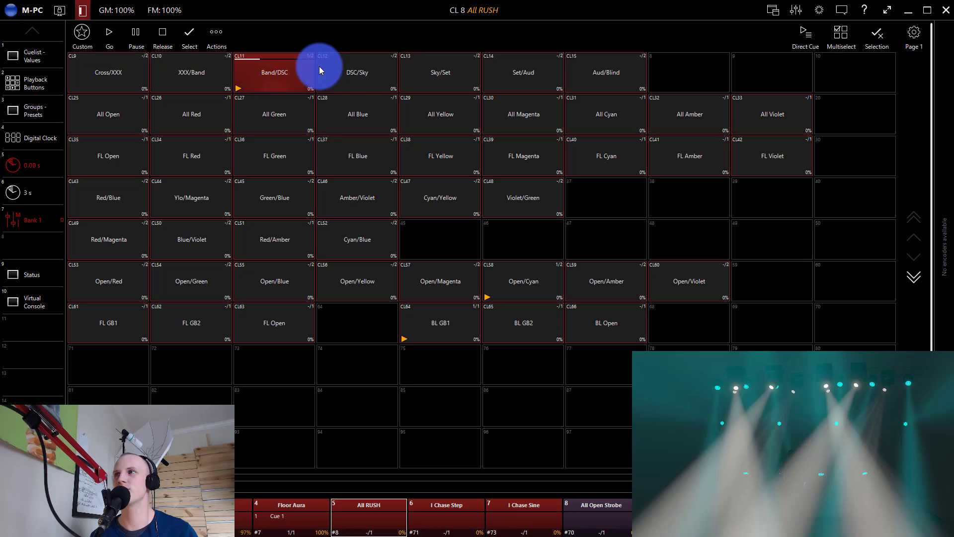
Step: Run the Set/Aud and Cross/XXX positions, then further looks including FL Red
{"action": "left_click", "coordinate": [523, 71]}
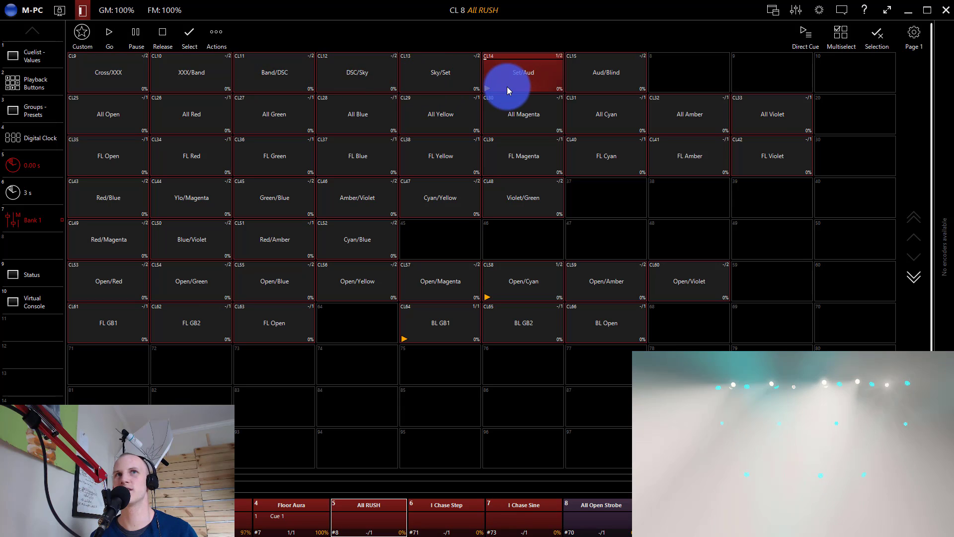
{"action": "left_click", "coordinate": [107, 71]}
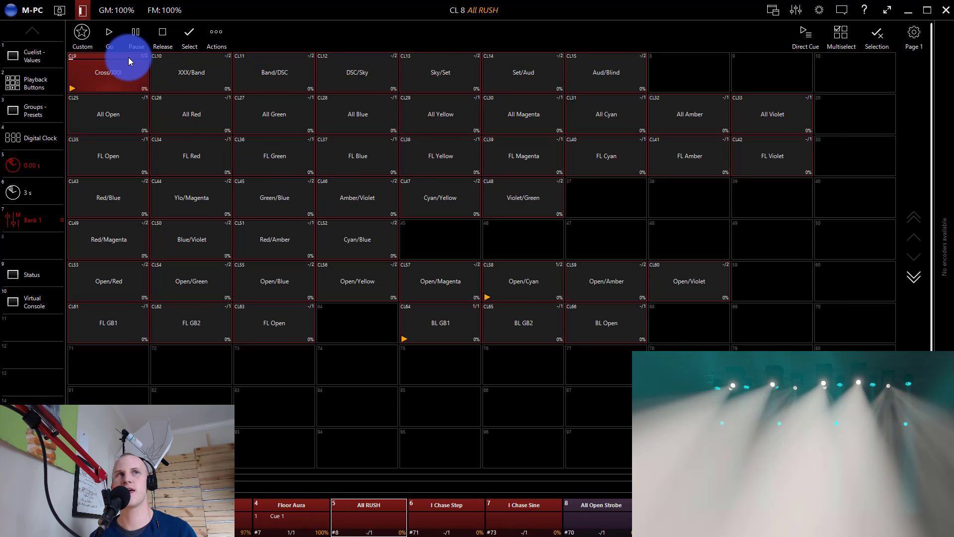
{"action": "left_click", "coordinate": [191, 155]}
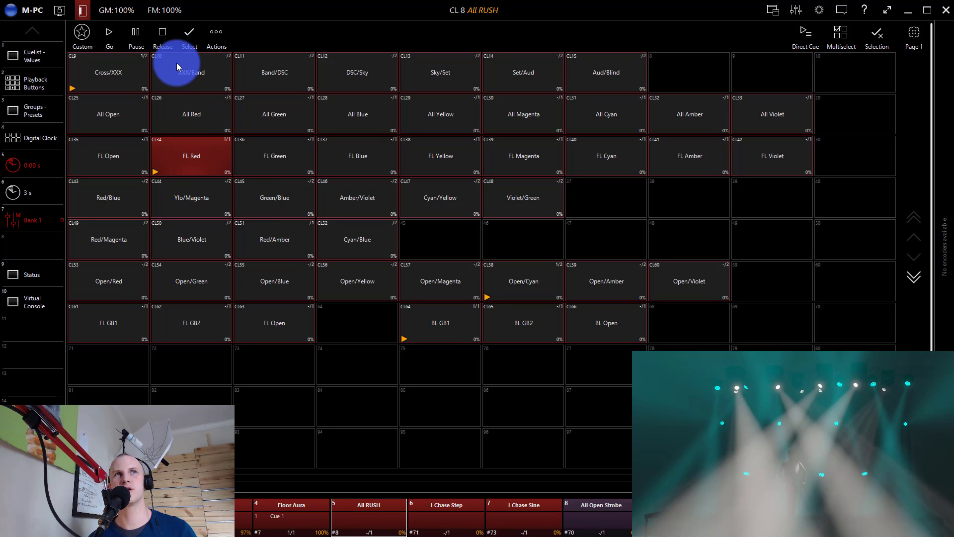
{"action": "left_click", "coordinate": [440, 323]}
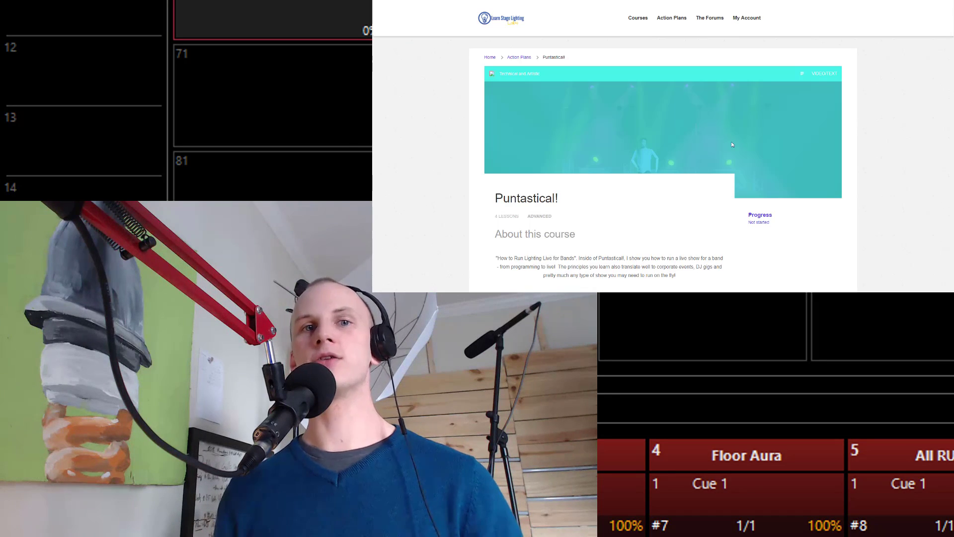
Step: From the Puntastical! course page, open 'How to Run Your Lights LIVE' and play its video
{"action": "scroll", "scroll_direction": "down", "scroll_amount": 3}
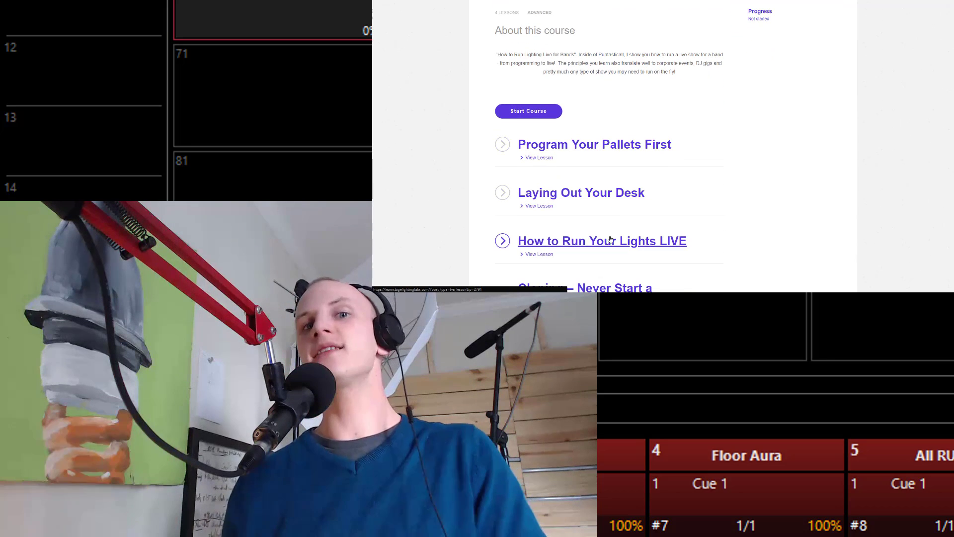
{"action": "left_click", "coordinate": [601, 241]}
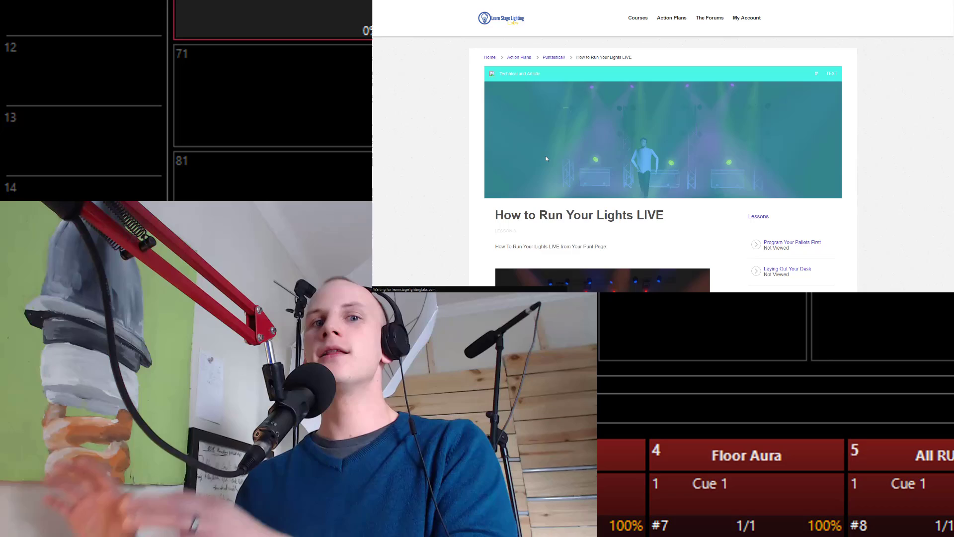
{"action": "scroll", "scroll_direction": "down", "scroll_amount": 3}
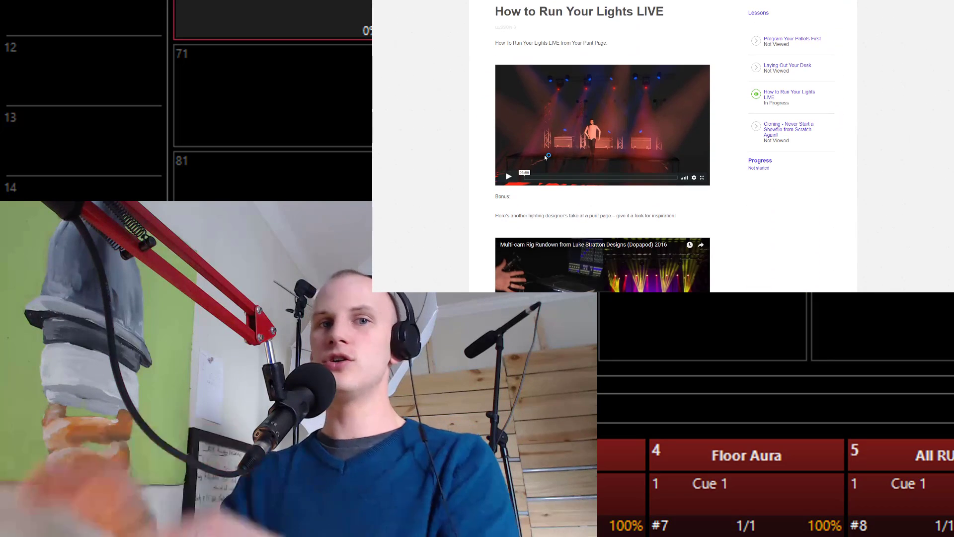
{"action": "left_click", "coordinate": [507, 176]}
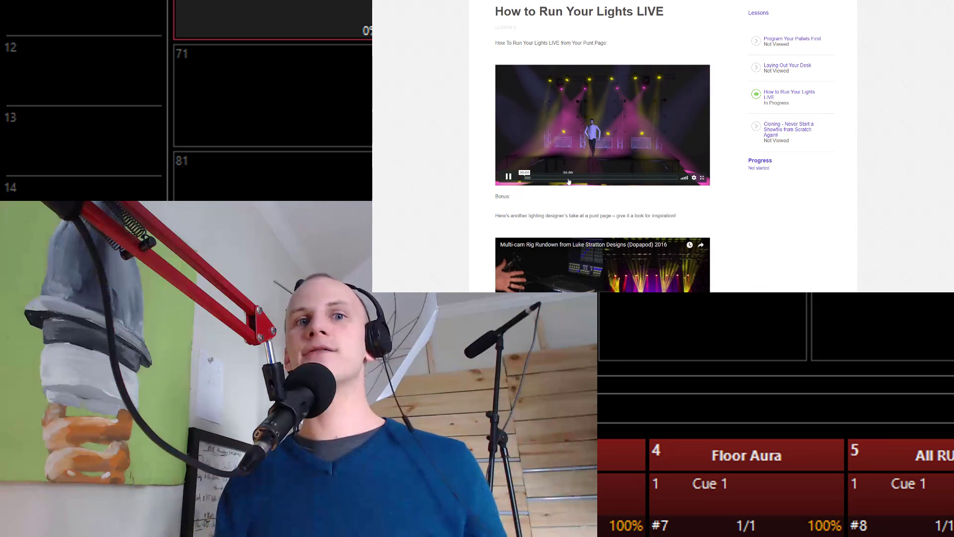